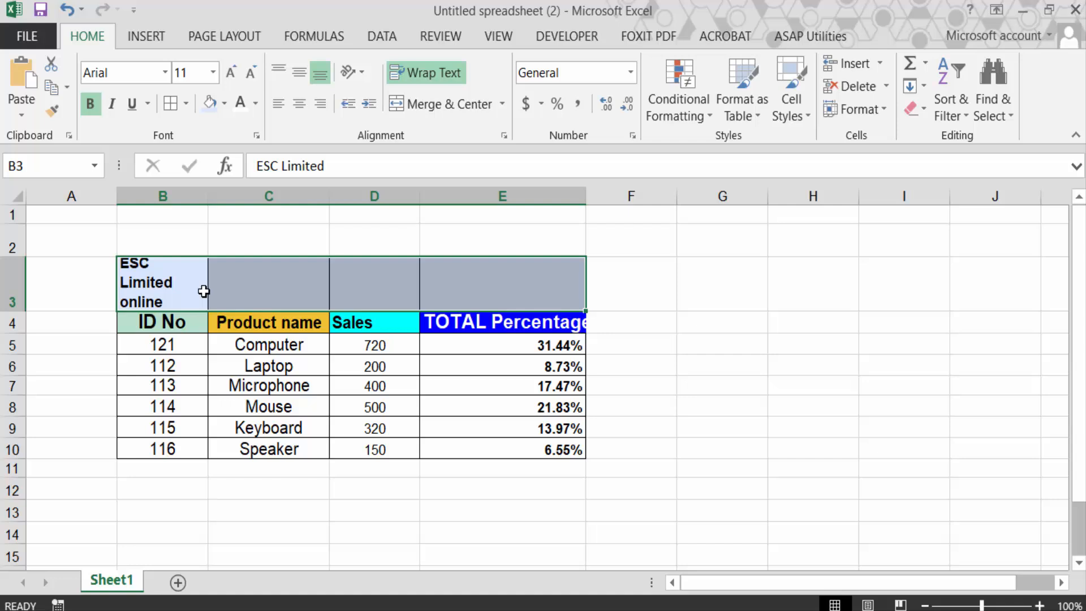
mouse_move(383, 139)
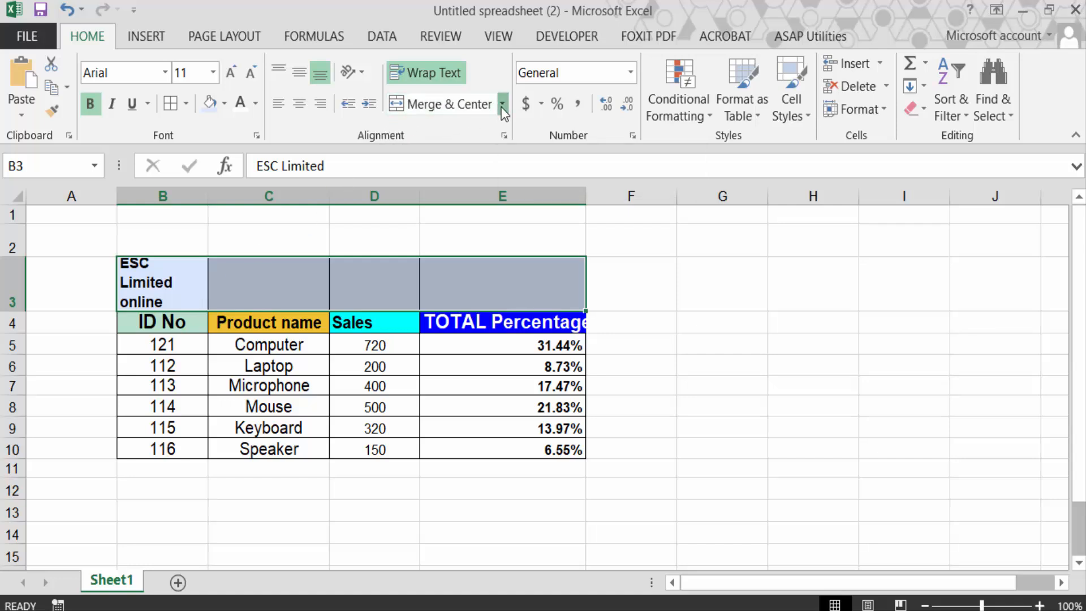
- Merge and center B3:E3 so 'ESC Limited online service' spans the table
left_click(502, 104)
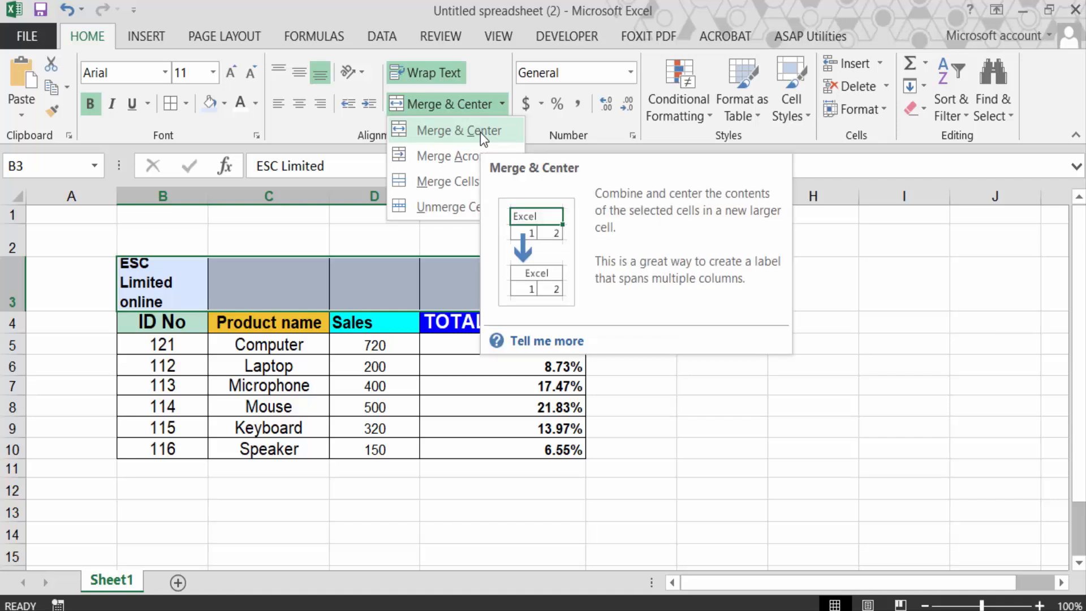
left_click(458, 130)
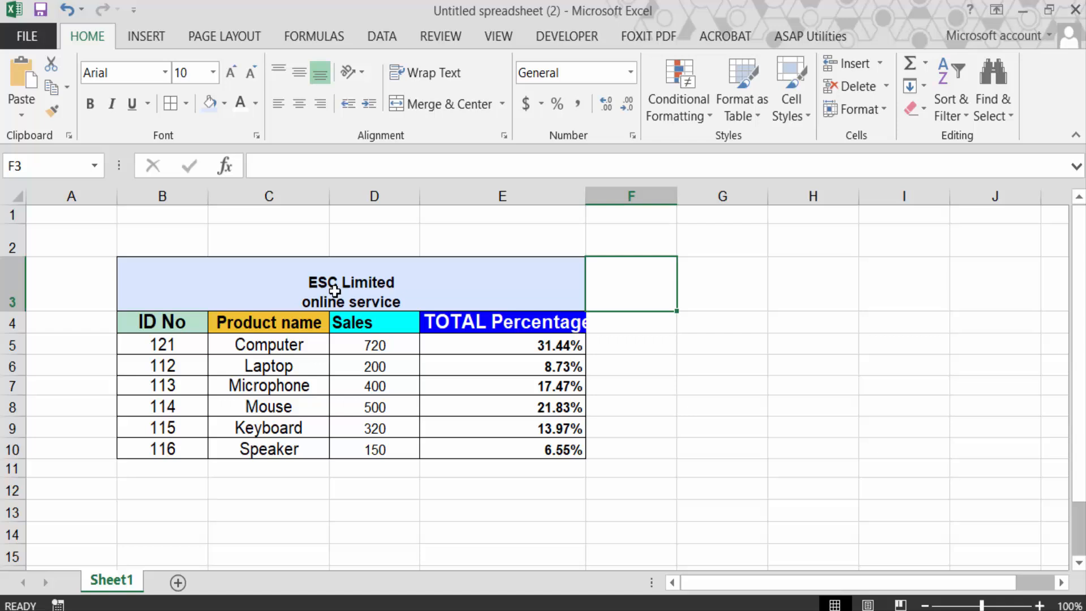
mouse_move(374, 269)
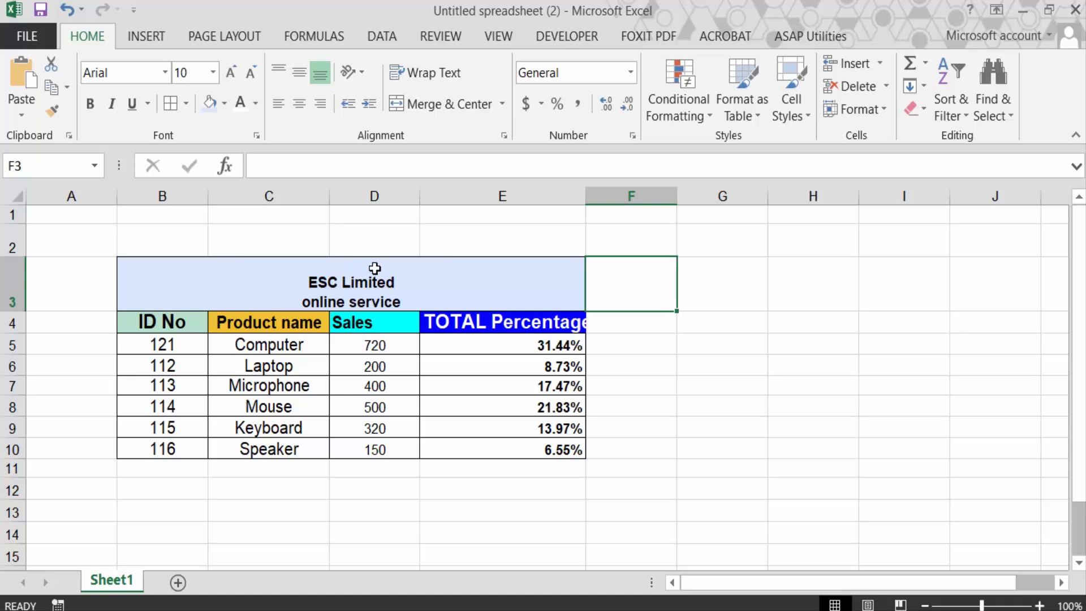
mouse_move(346, 284)
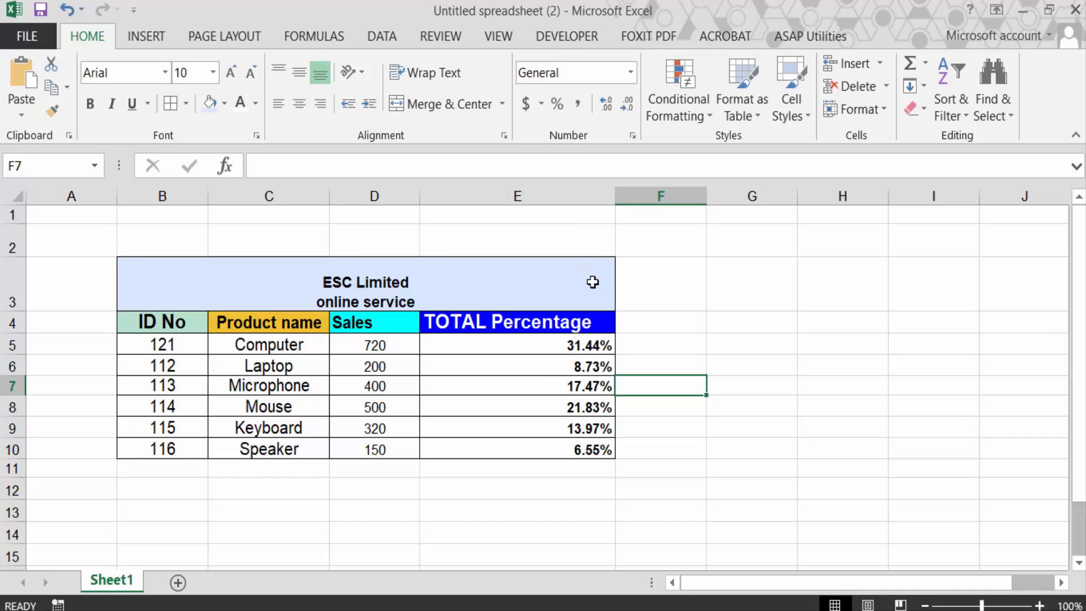
mouse_move(597, 288)
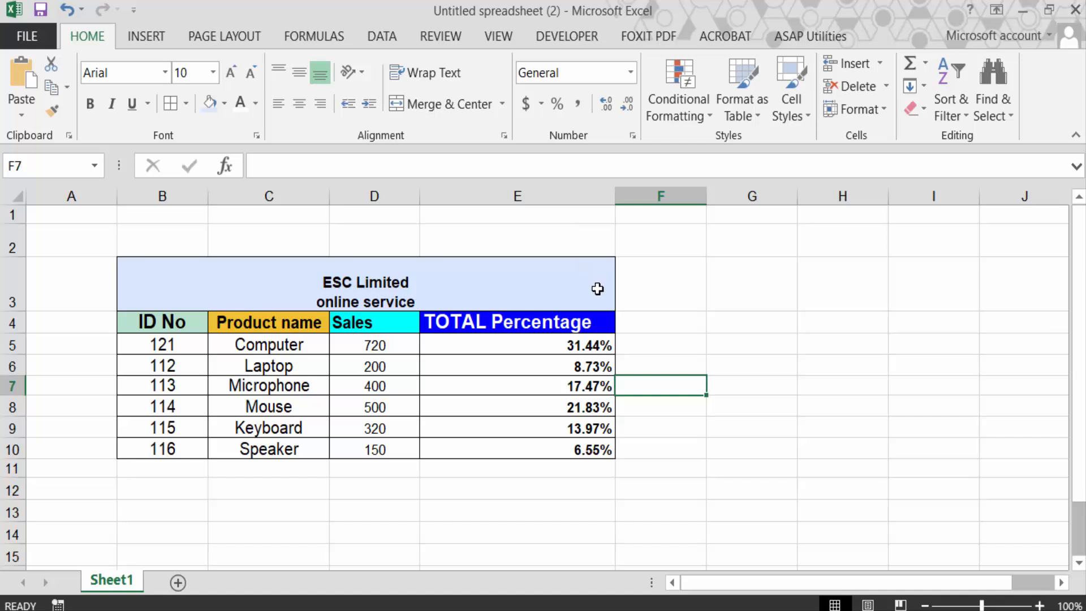